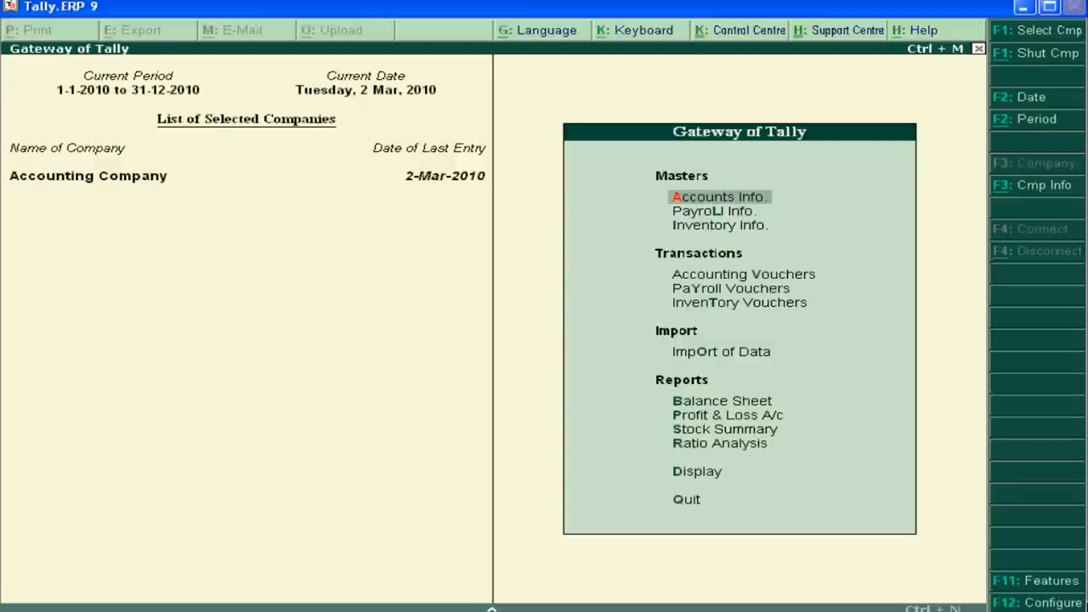
mouse_move(1040, 605)
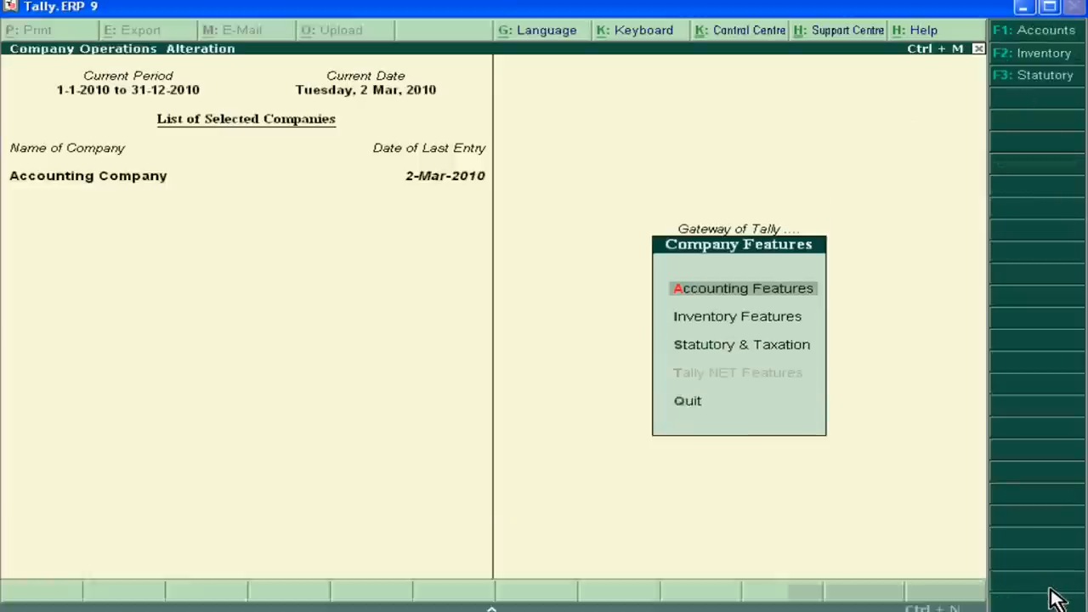
Set Maintain Budgets and Controls to Yes in the company's Accounting Features
click(741, 289)
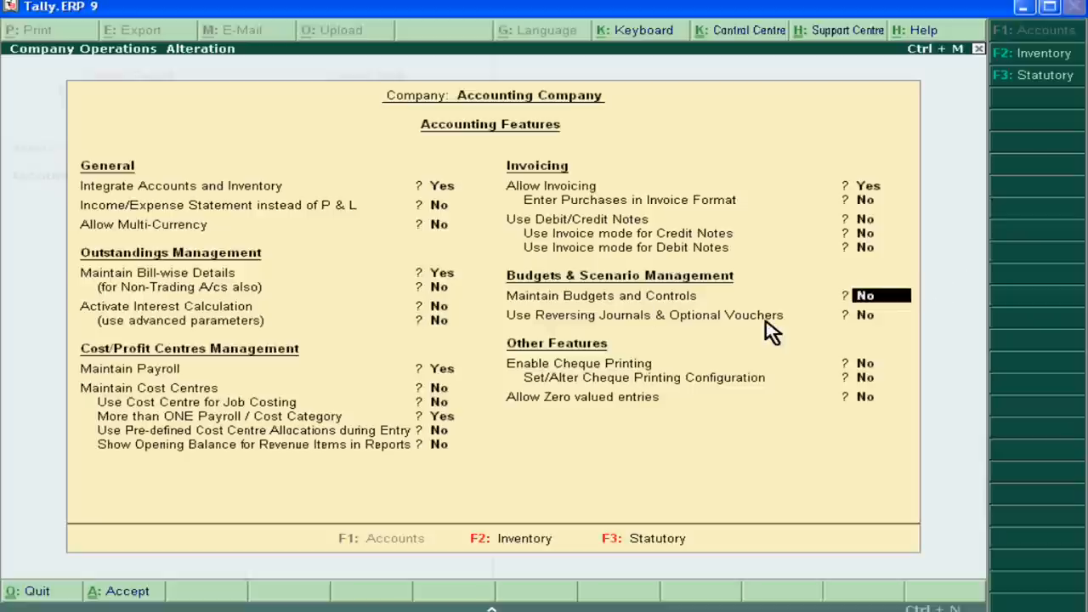
text(y)
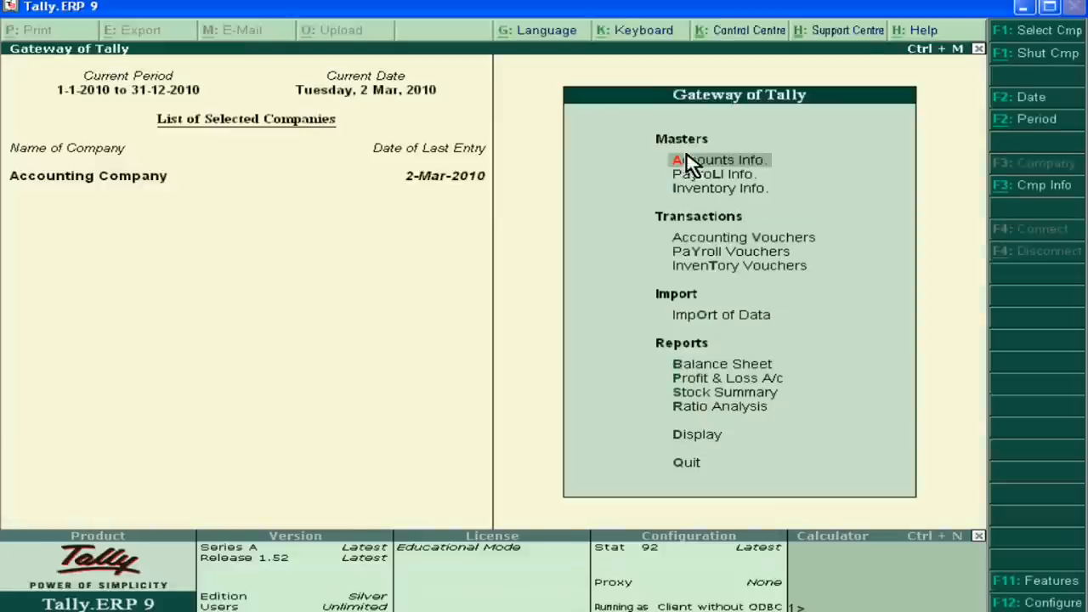
Create a new ledger named Ajay Account under Sundry Debtors
click(717, 160)
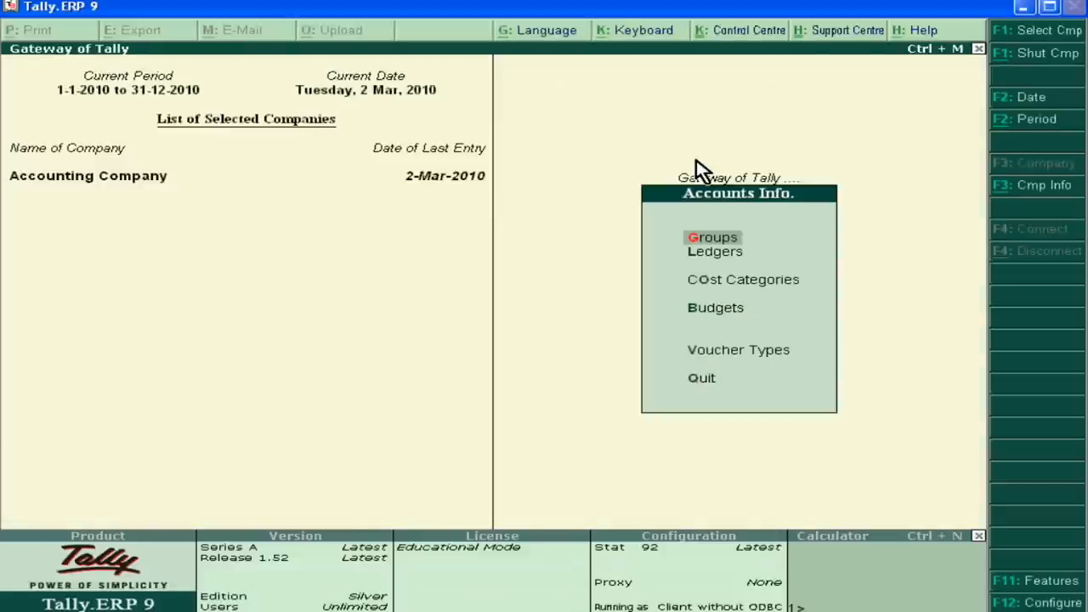
click(714, 251)
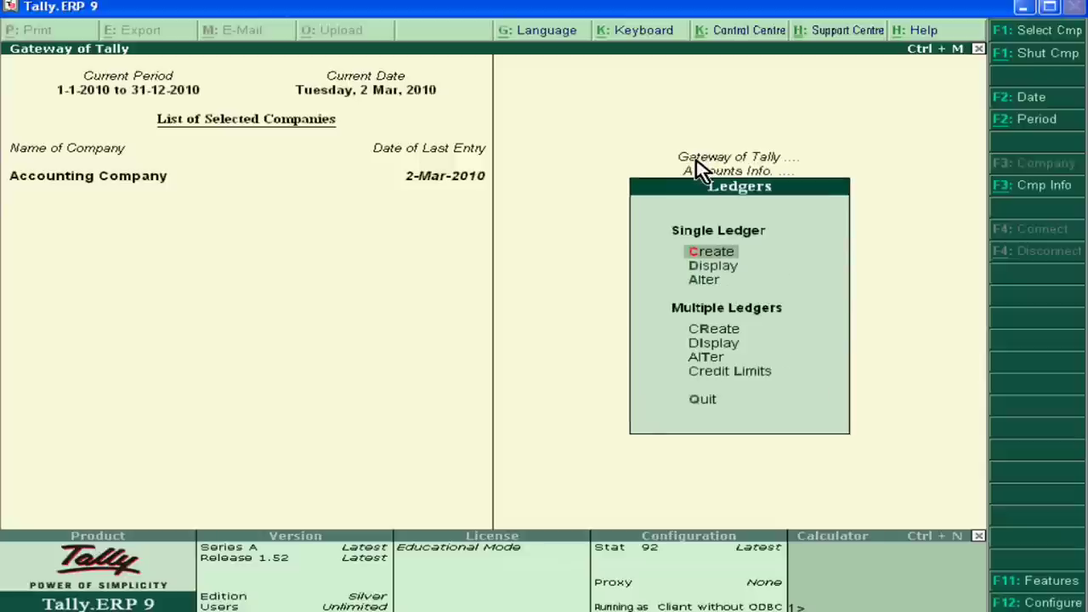
mouse_move(703, 247)
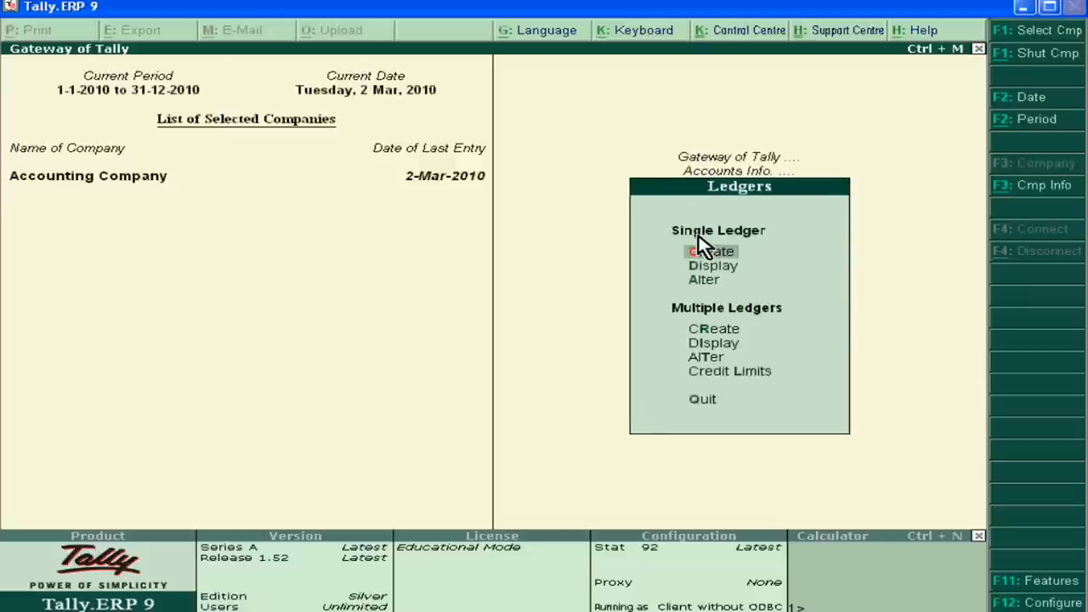
click(711, 251)
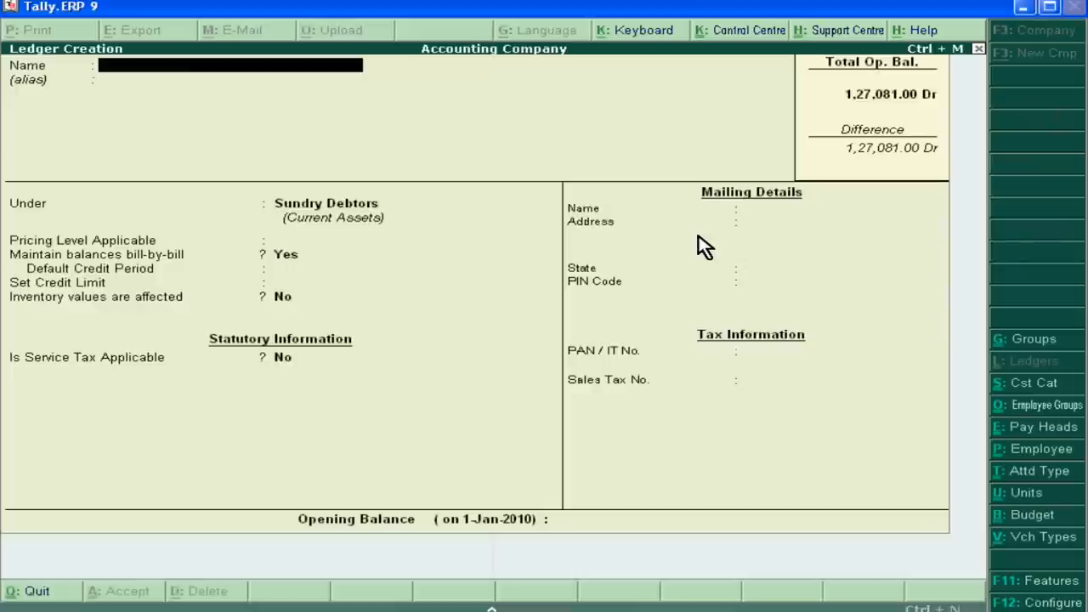
text(A)
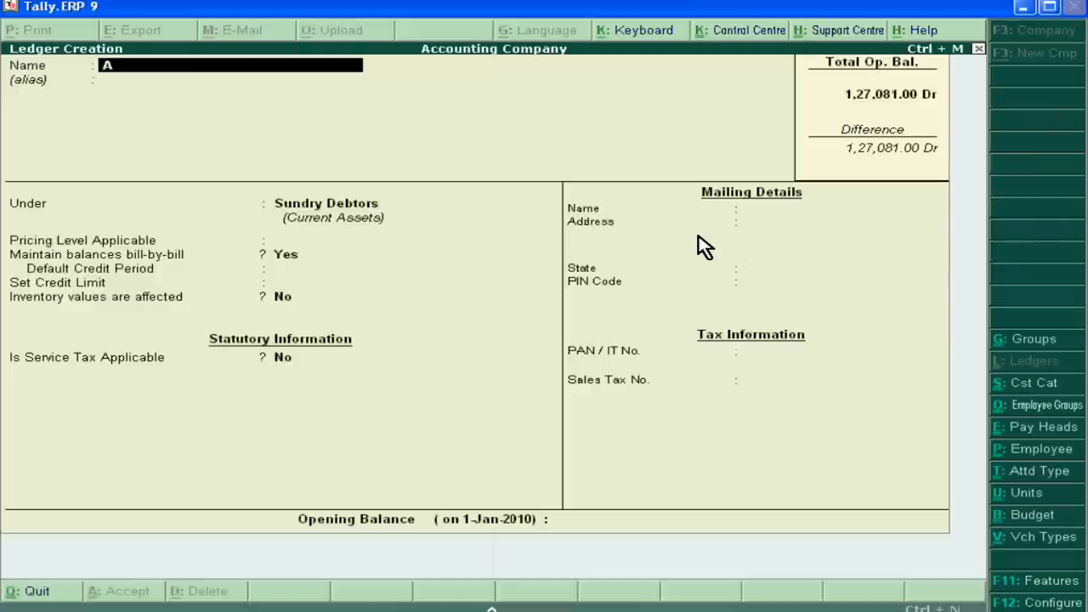
text(jay Account)
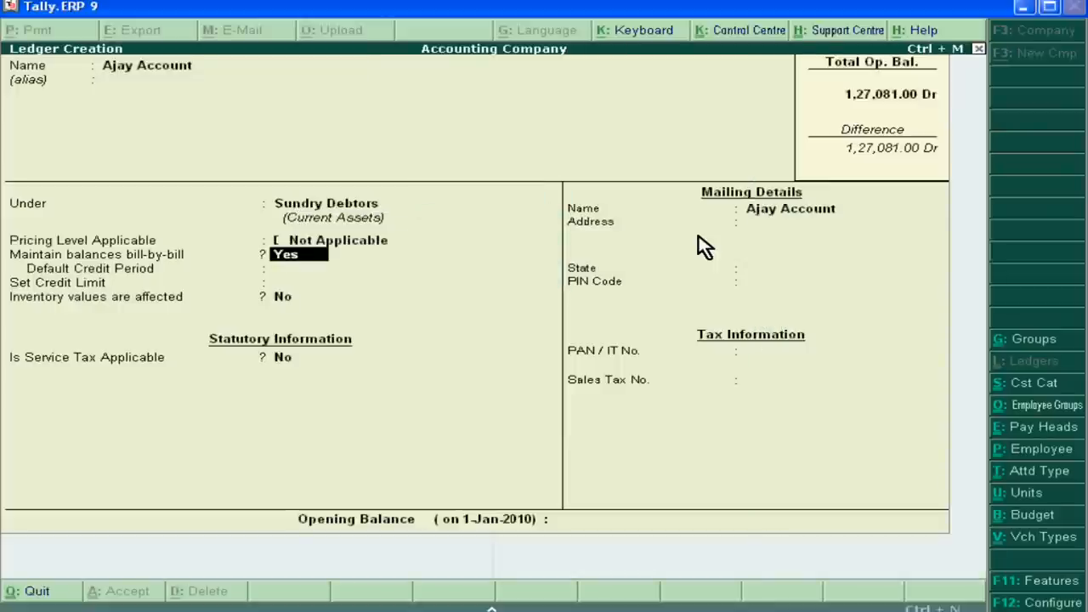
Give Ajay Account bill-wise tracking, a 30-day credit period and a 50,000 credit limit, and accept it
key(Enter)
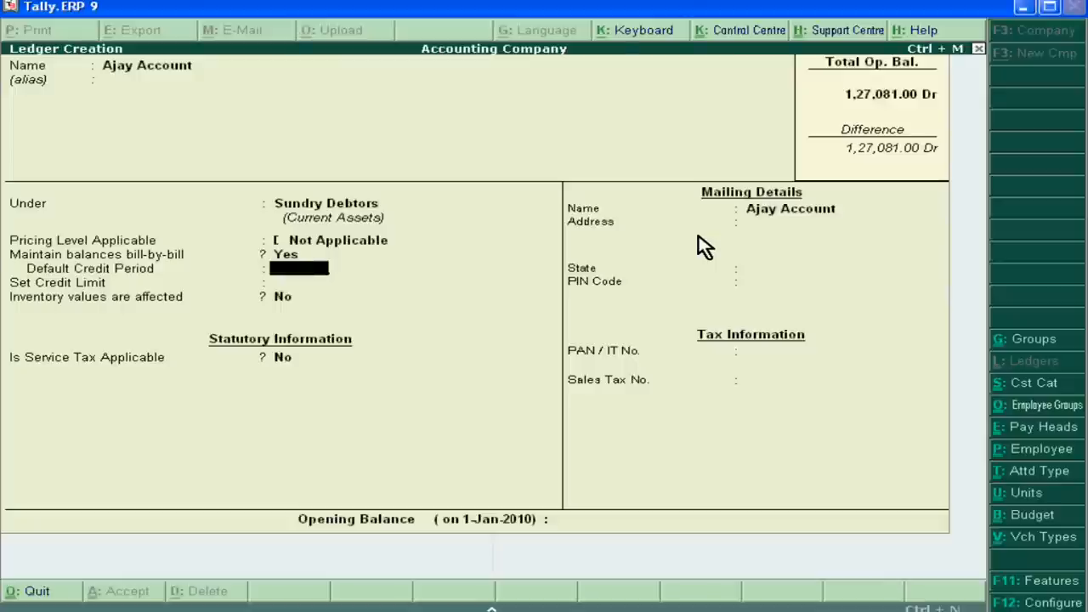
text(30)
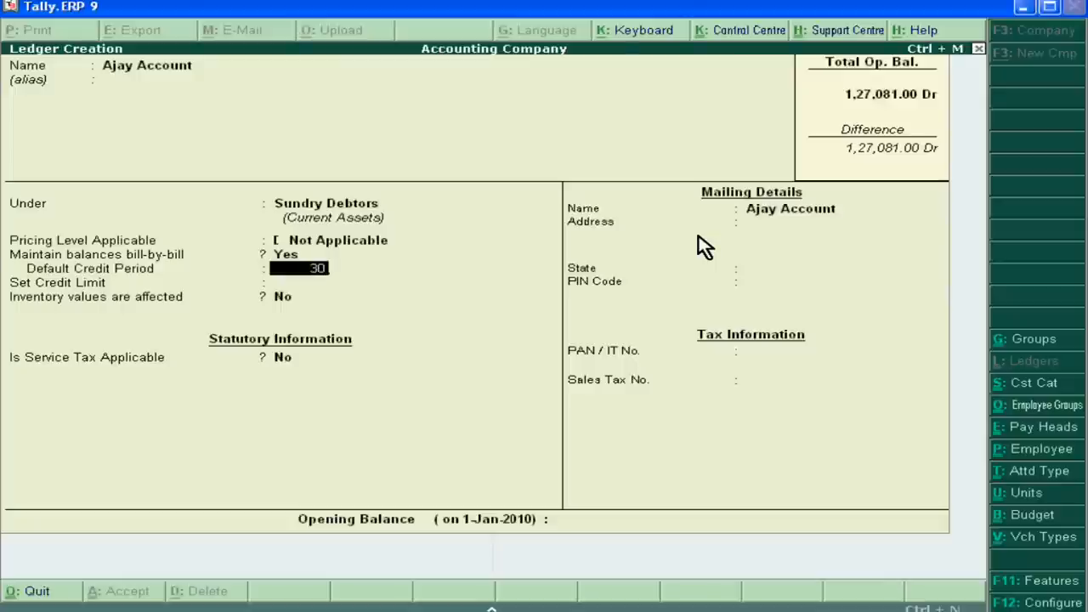
key(Enter)
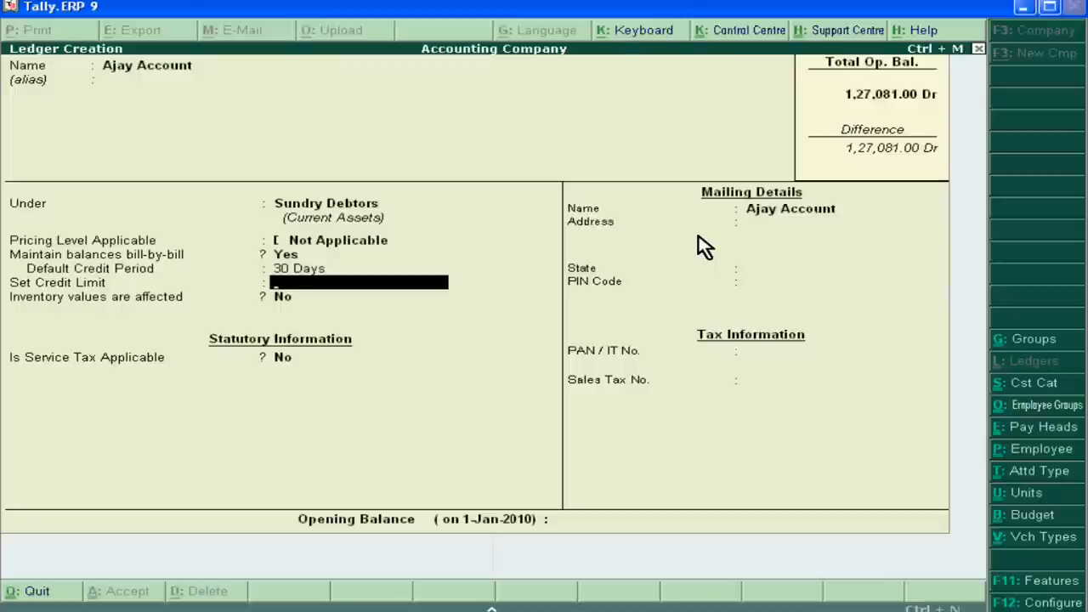
text(50,000.00 Dr)
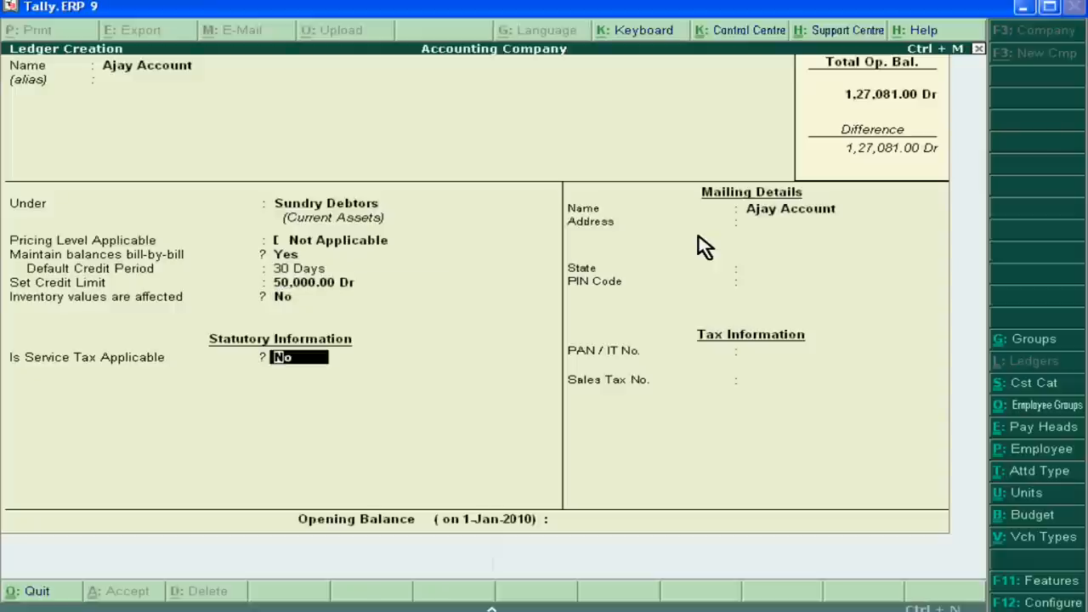
key(Enter)
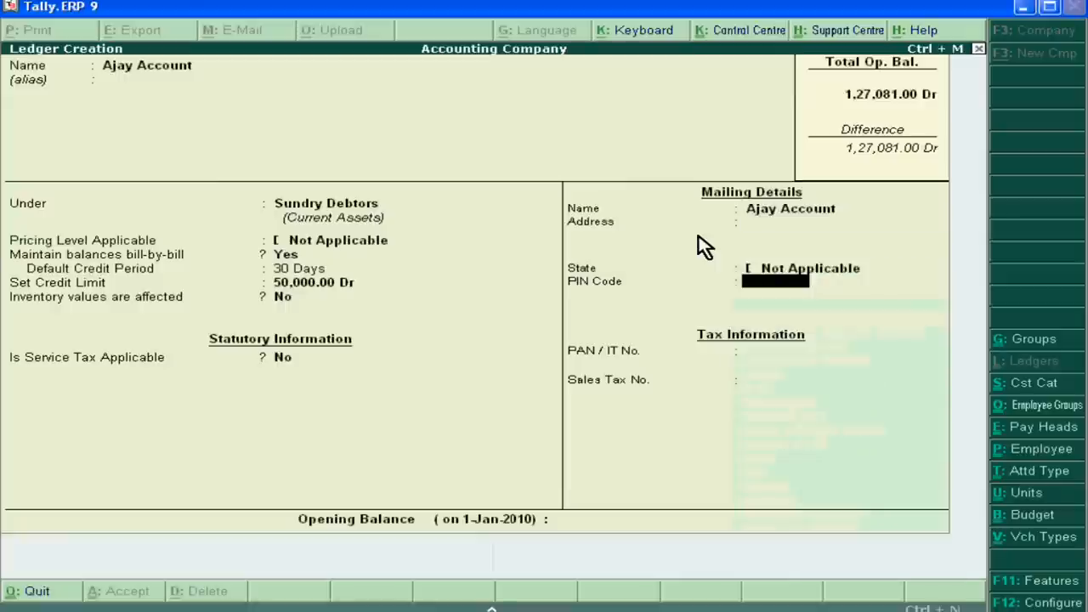
key(enter)
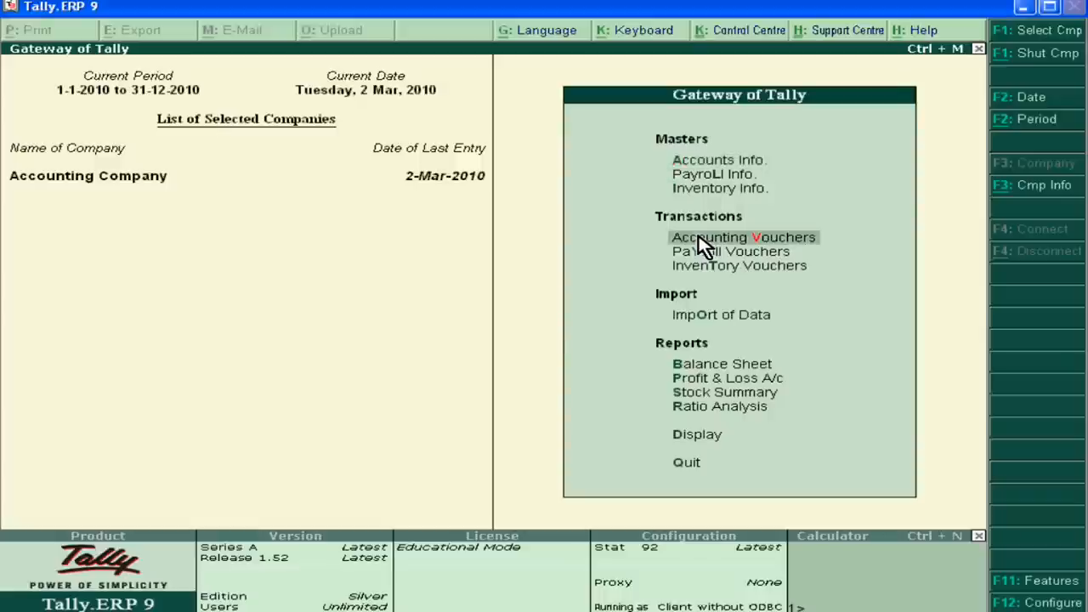
Begin a Sales voucher with Ajay Account as the party and Sales as the sales ledger
click(743, 236)
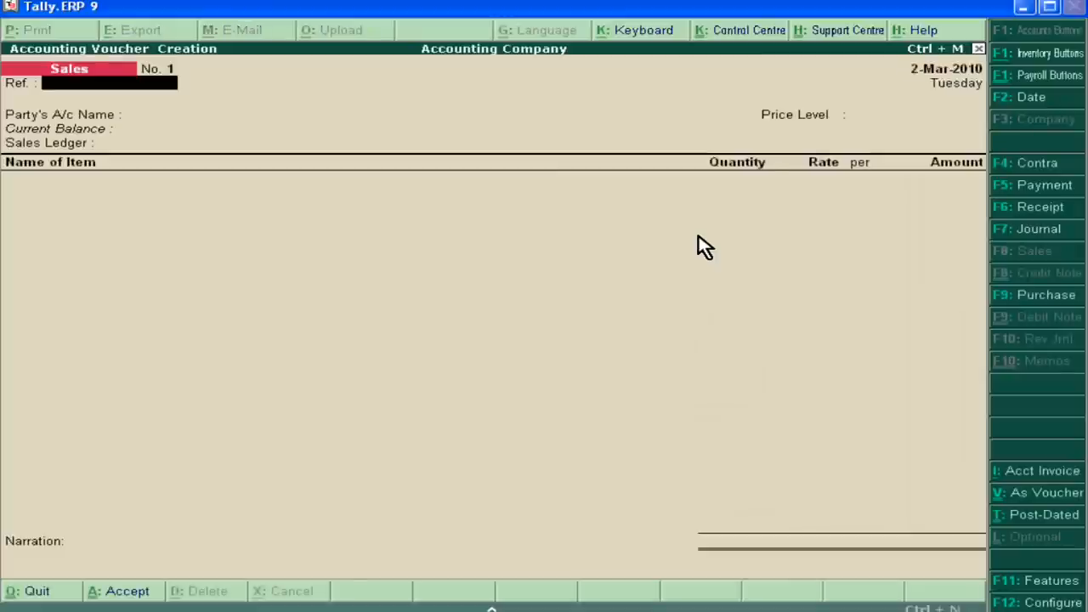
text(Ajay Account)
text(Sk)
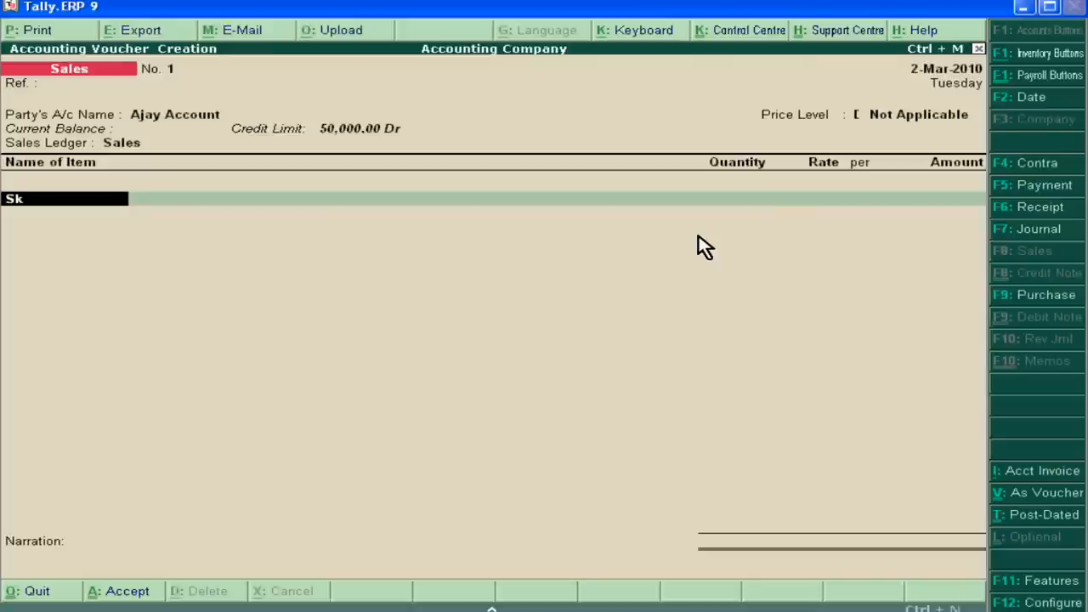
Add 3 Cpu at 2,000 each, acknowledging the negative stock alert
text(Cpu)
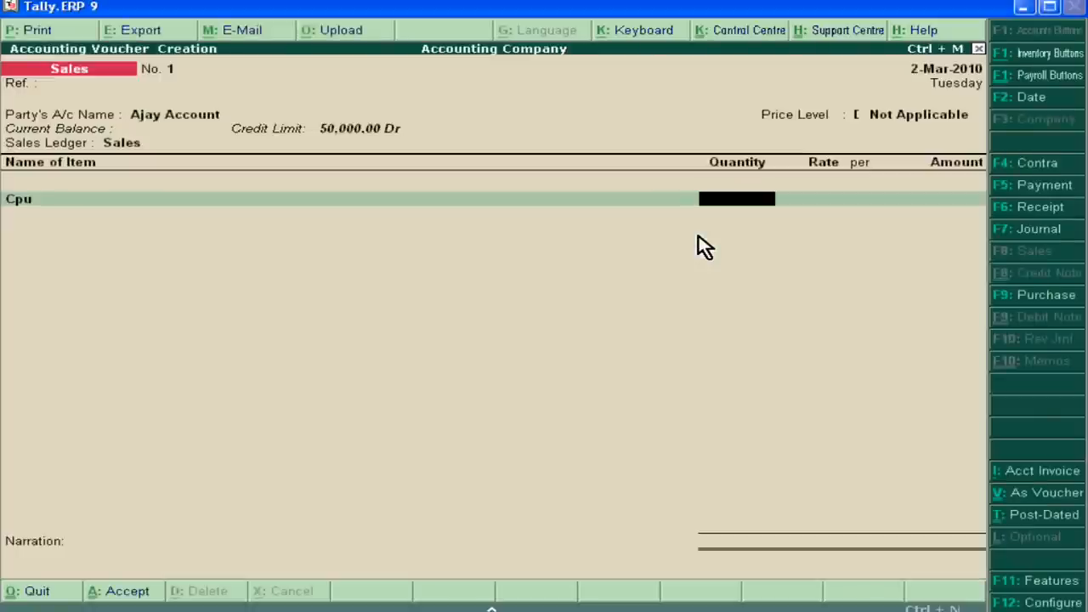
text(3)
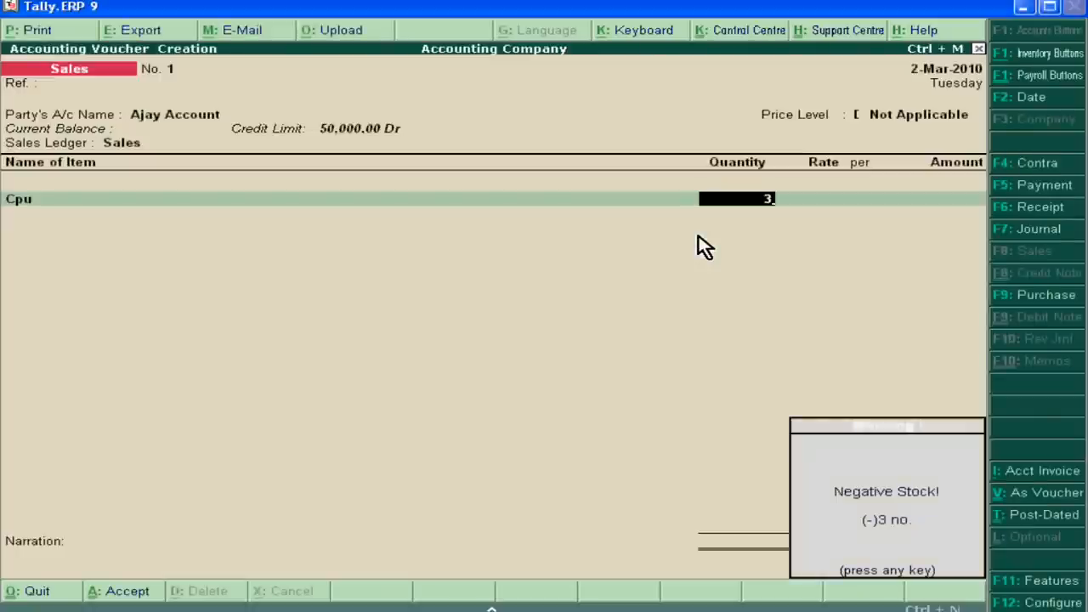
key(enter)
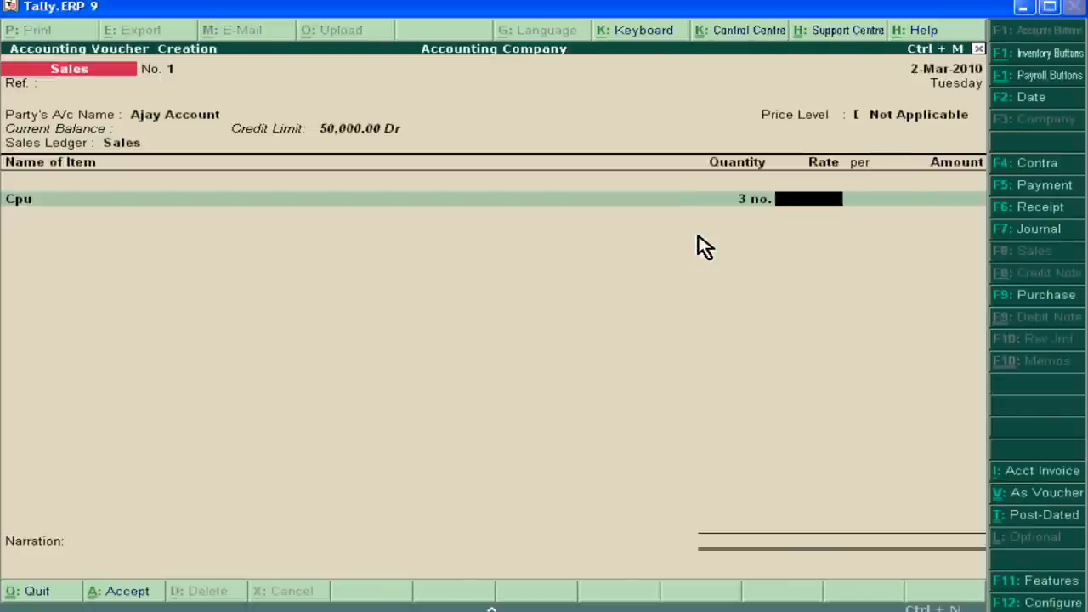
text(2000)
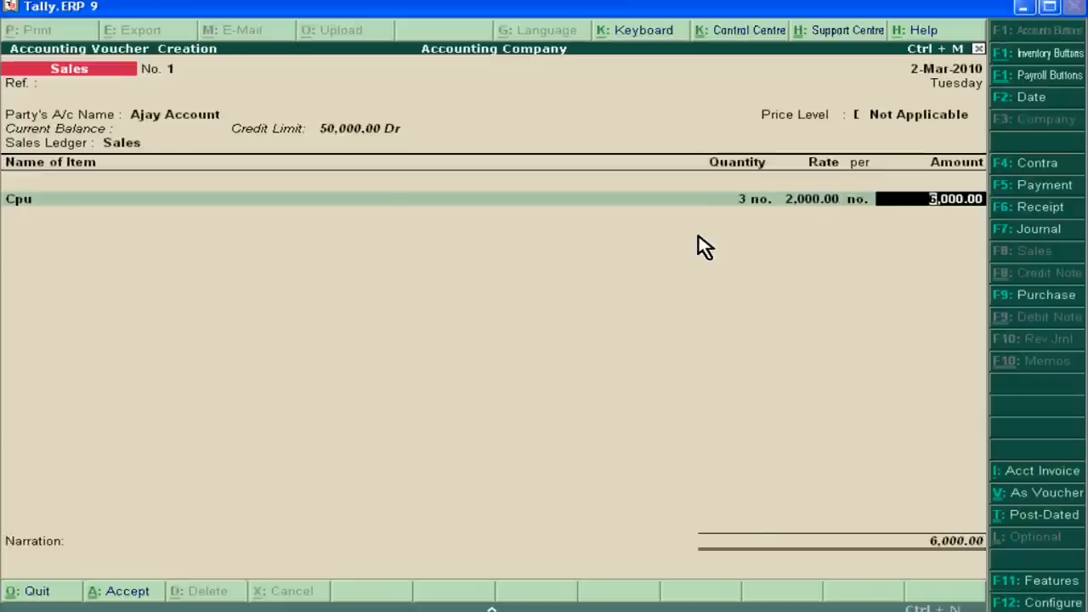
key(Enter)
text(Cabnit)
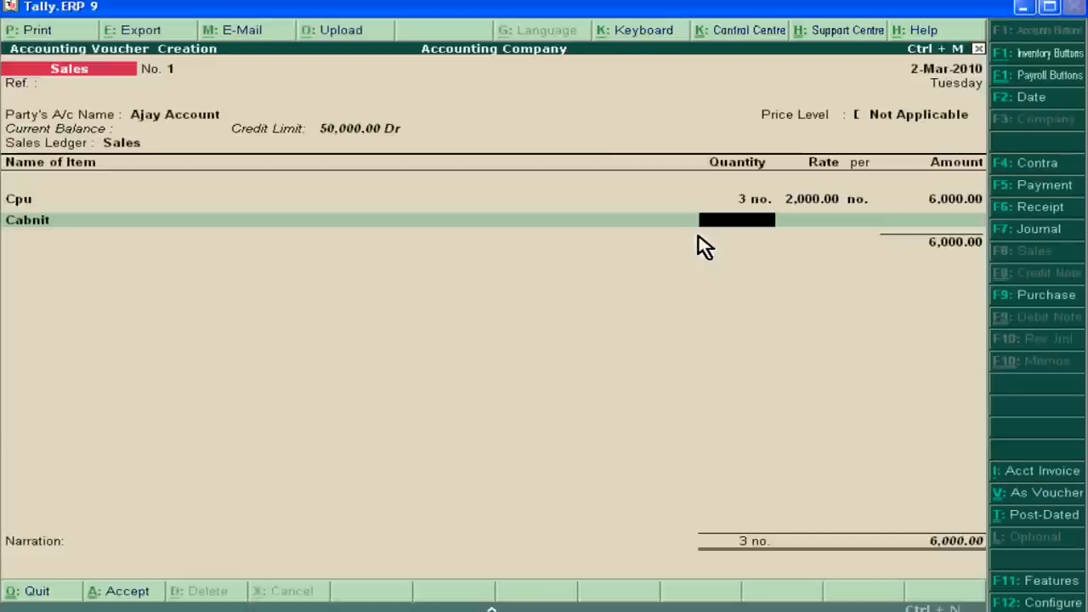
Add 4 Cabnit at 20,000 each, acknowledging the negative stock alert
text(4)
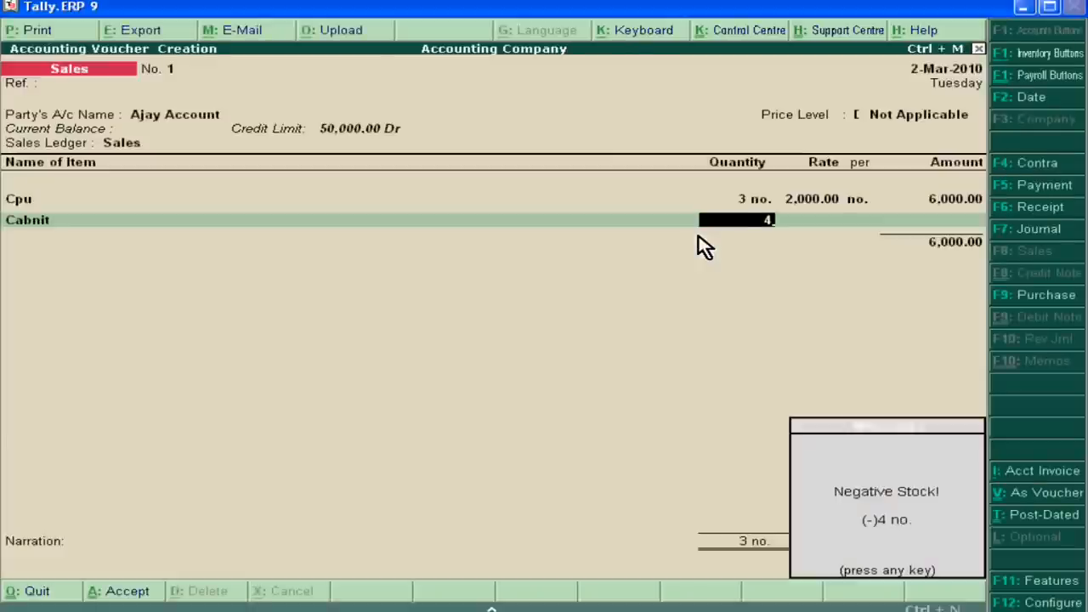
key(enter)
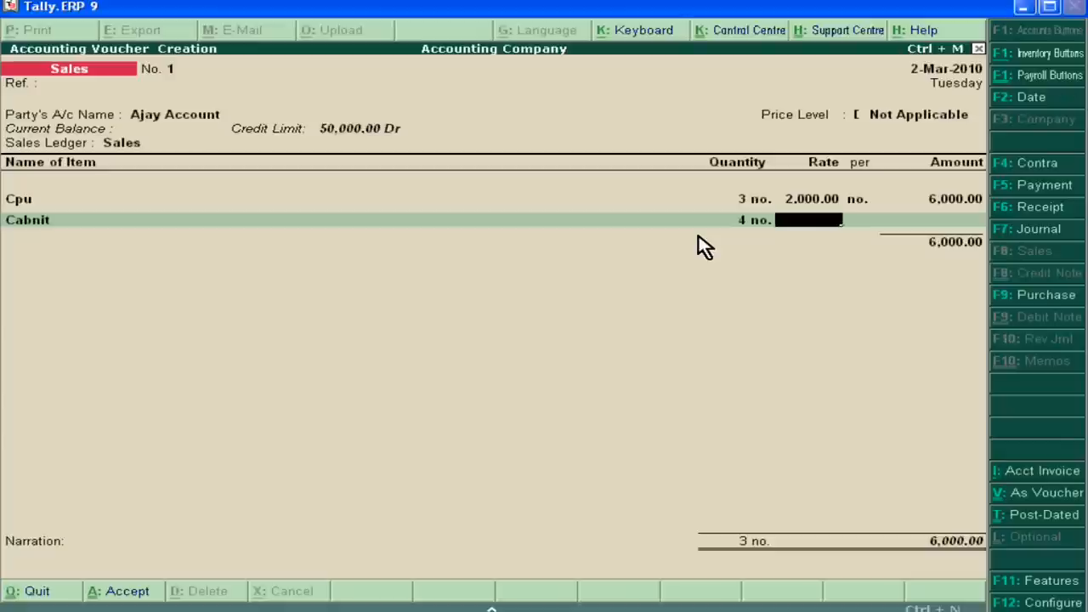
text(20,000.00)
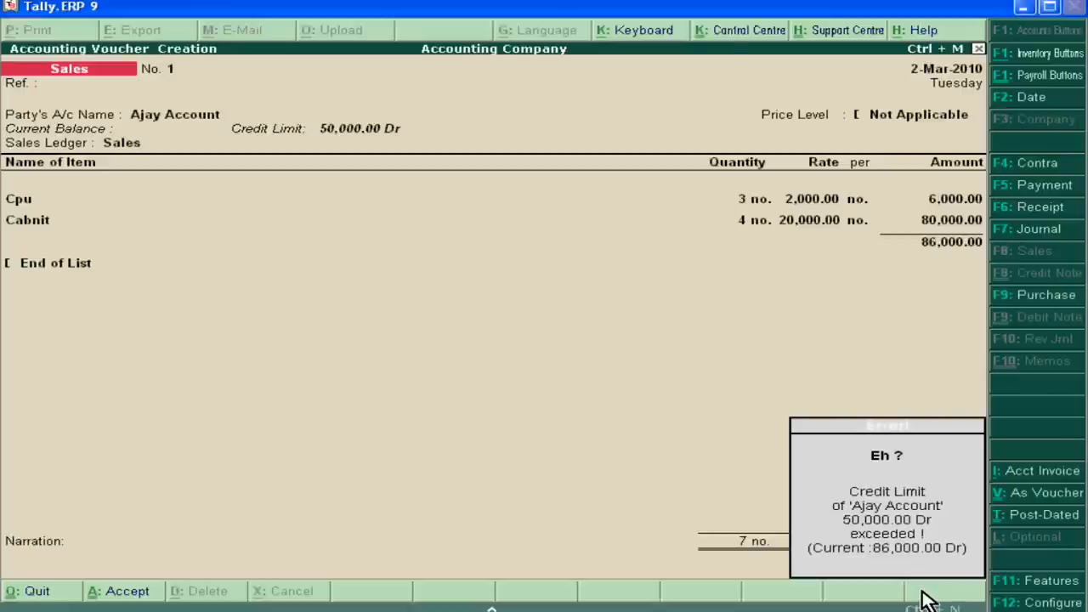
mouse_move(948, 598)
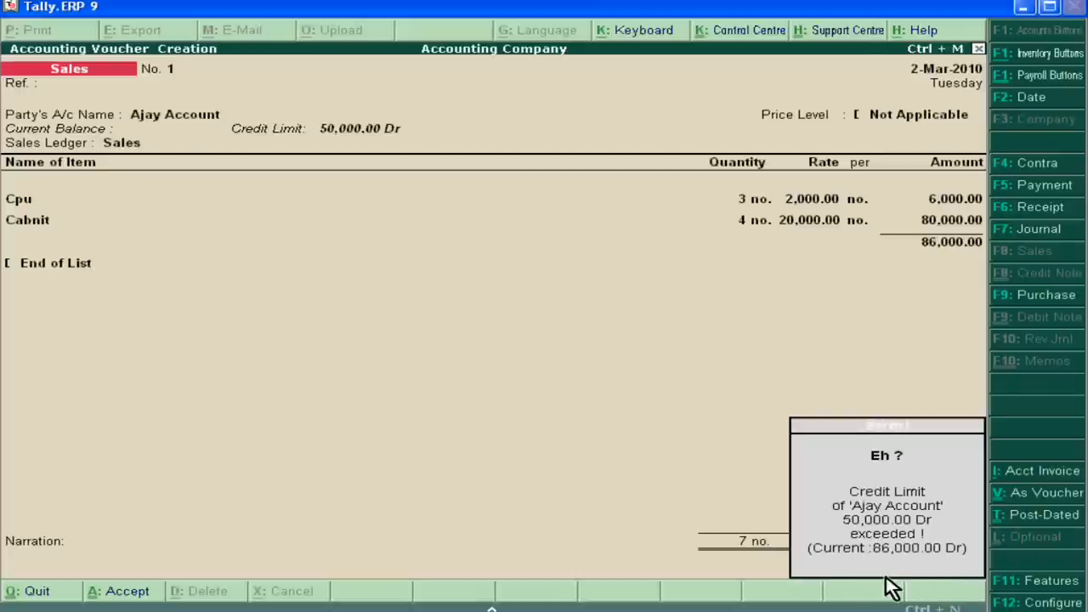
mouse_move(914, 571)
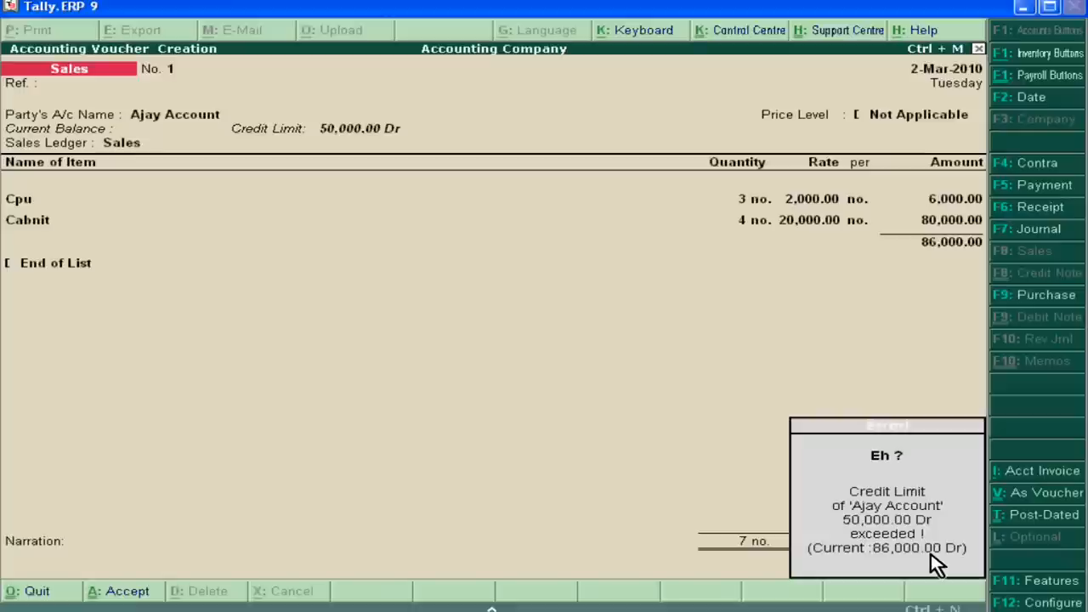
Acknowledge the credit-limit-exceeded warning on the 86,000 voucher against the 50,000 limit
key(Enter)
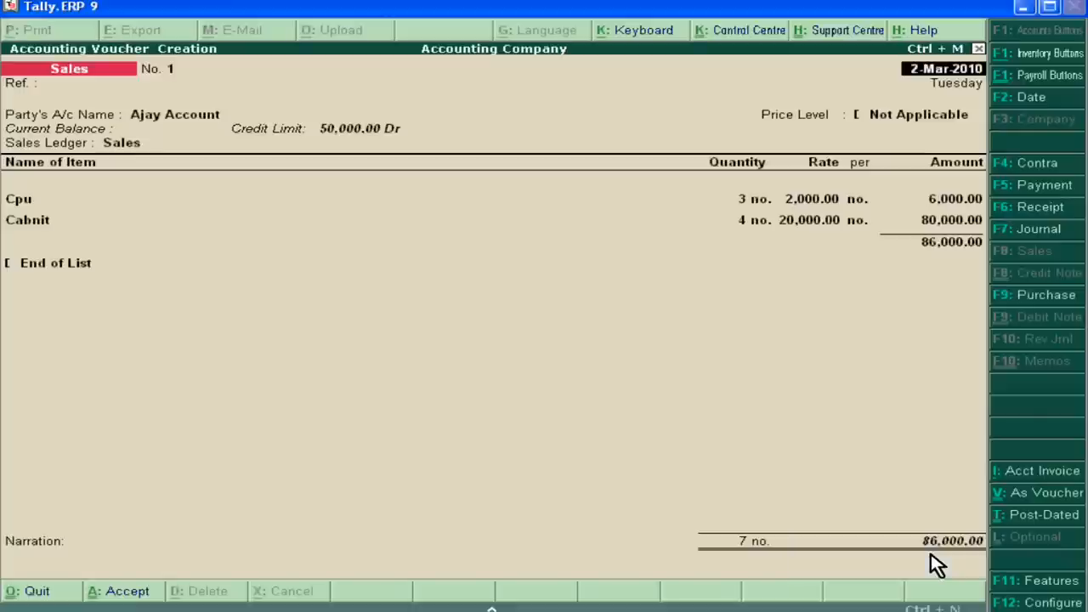